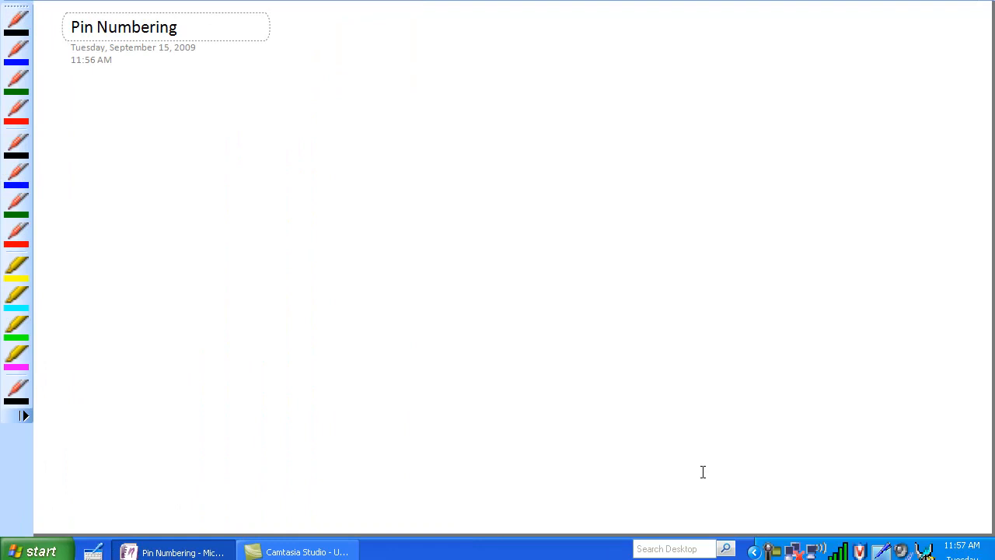
Draw a tall notched chip and a square beveled chip, labelling the tall one DIP and SOIC
drag(146, 93, 139, 132)
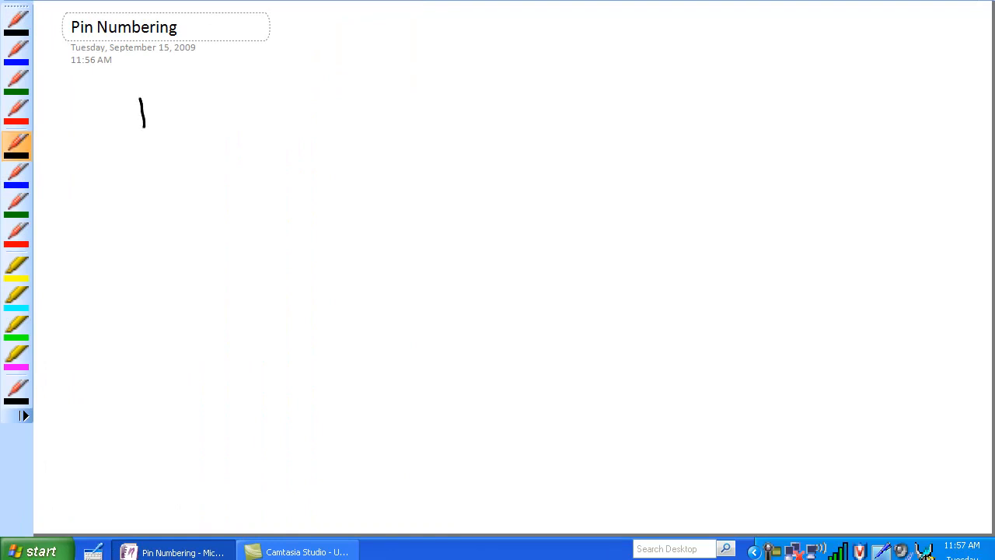
drag(136, 97, 179, 152)
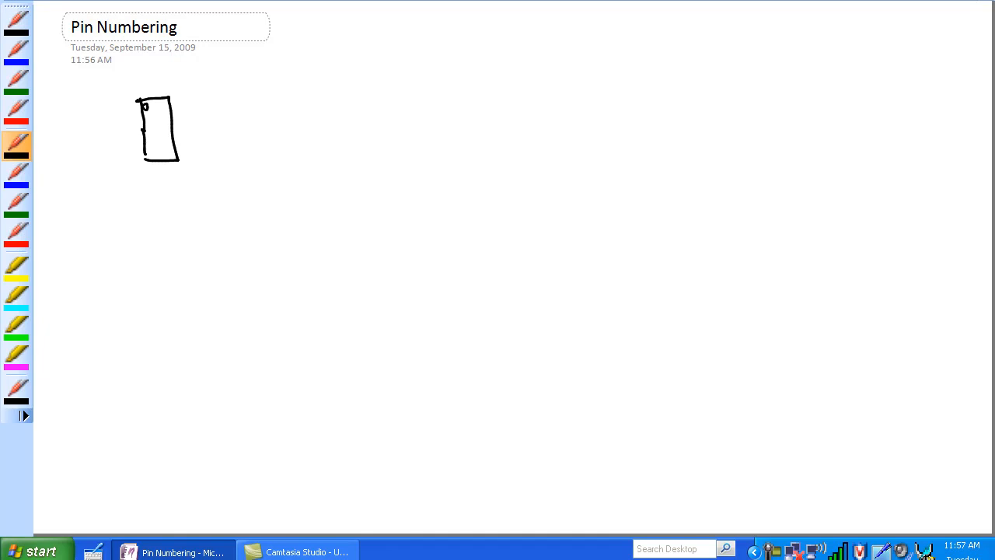
drag(289, 99, 294, 148)
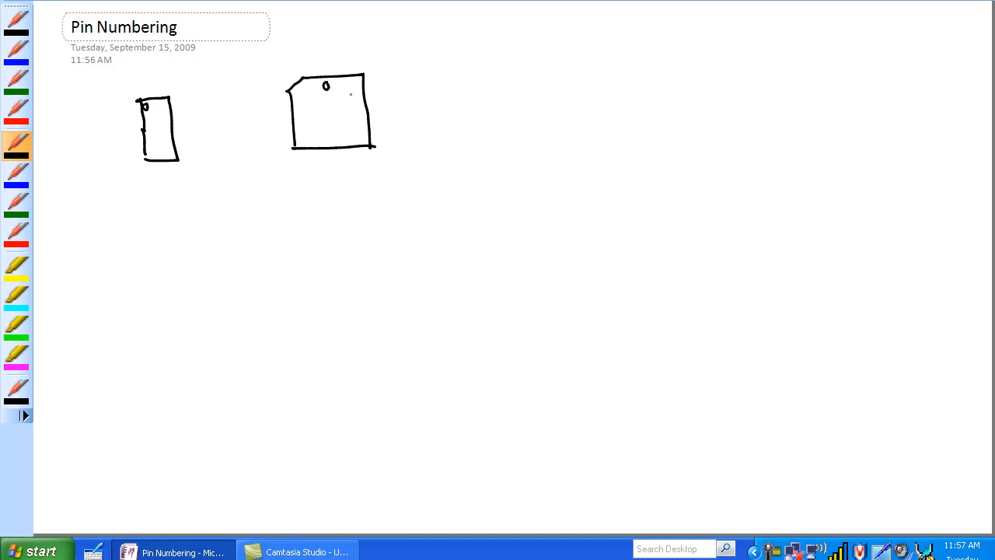
drag(148, 178, 159, 190)
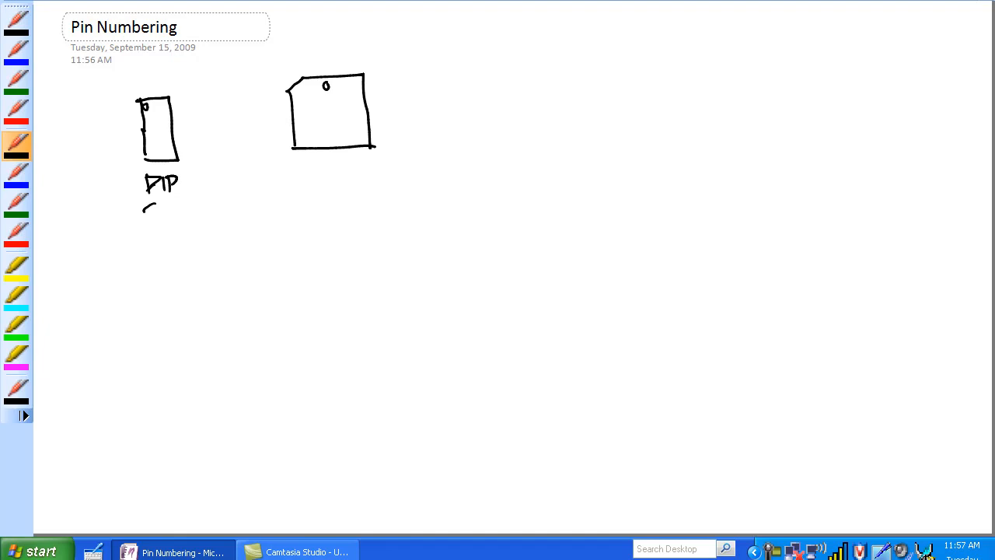
drag(144, 210, 179, 214)
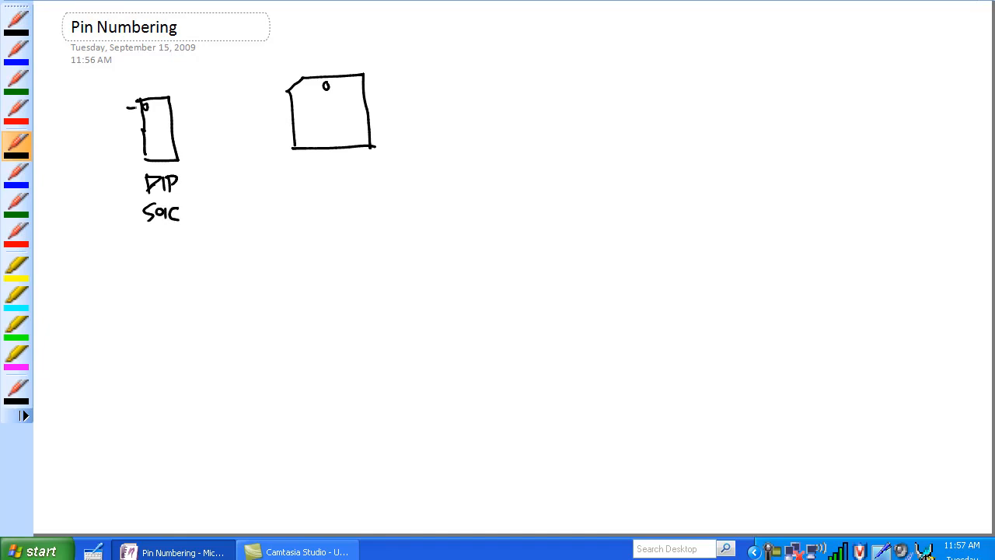
Add pins to both chips and label the square chip PLCC and LCCC
drag(134, 112, 133, 147)
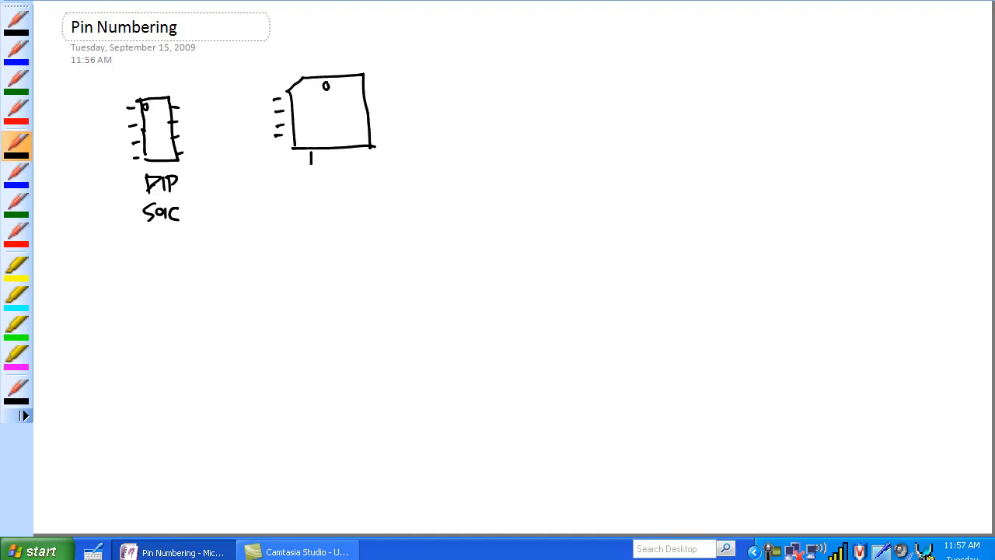
drag(366, 93, 365, 148)
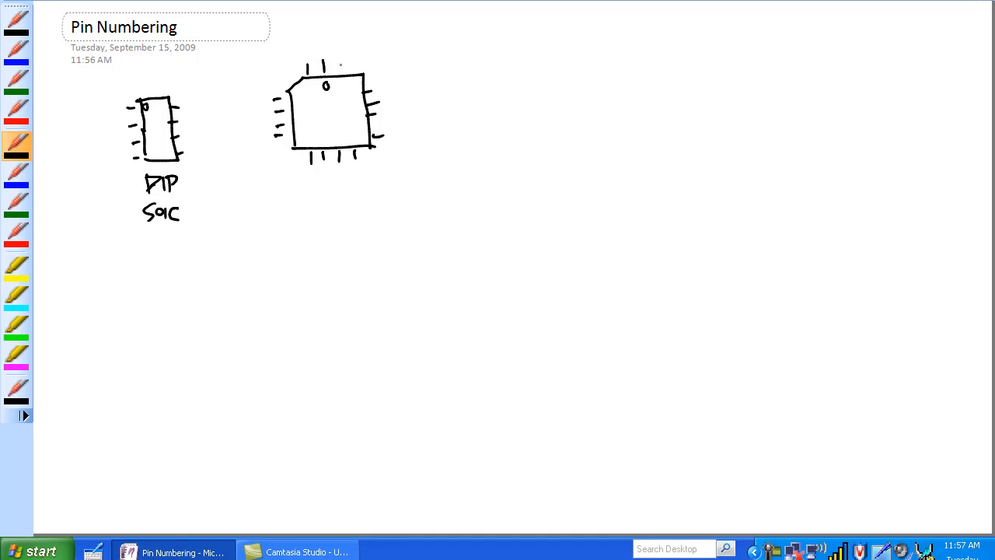
drag(314, 59, 354, 47)
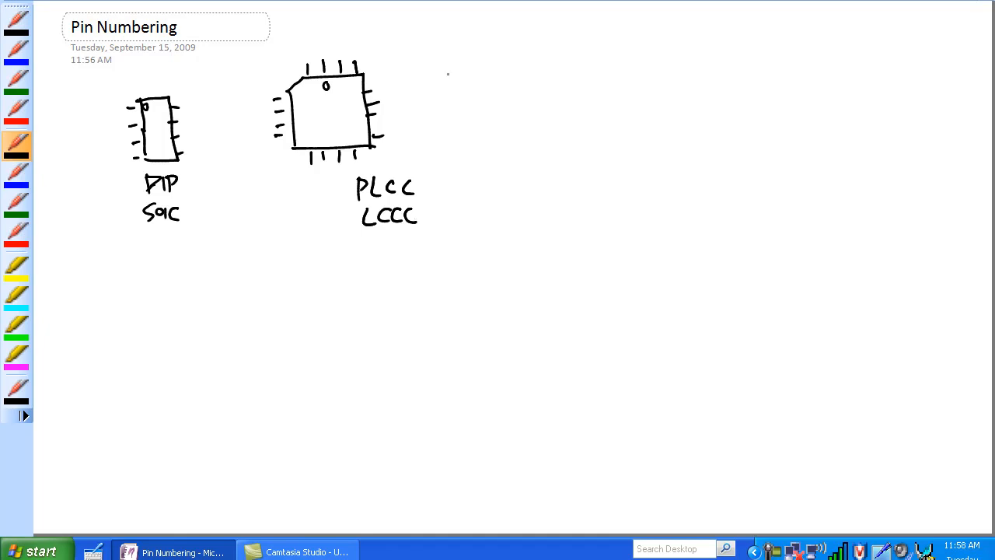
Handwrite 'general rule for pin #ing: (1) pin 1 is marked: dot, notch, "1", bevel'
drag(447, 58, 498, 59)
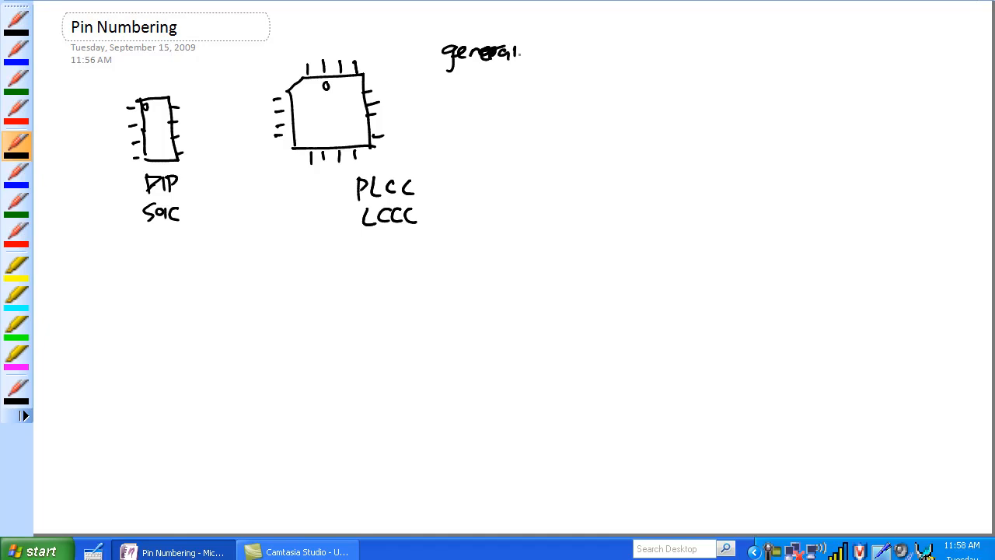
drag(537, 51, 587, 50)
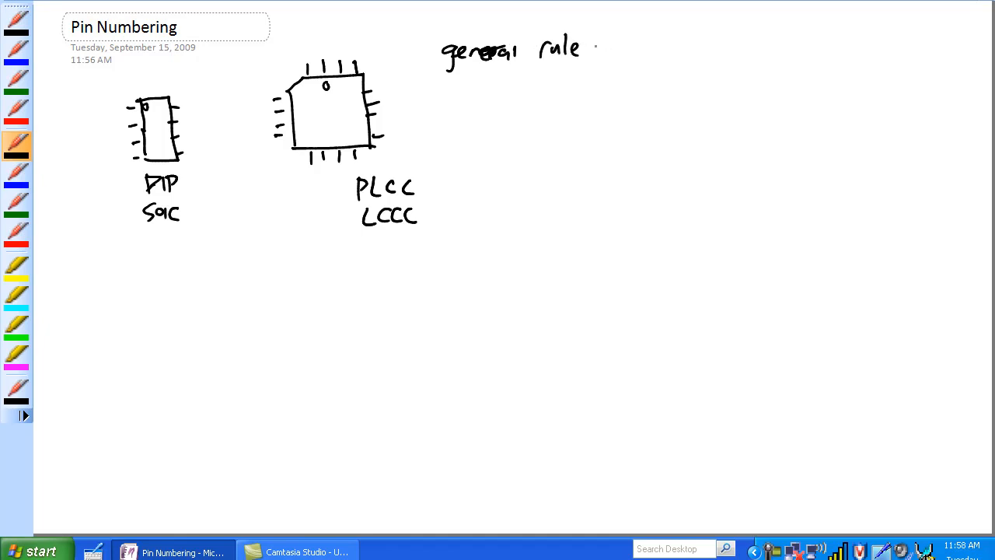
text(for pin #ing)
text(pin 1 is marked:)
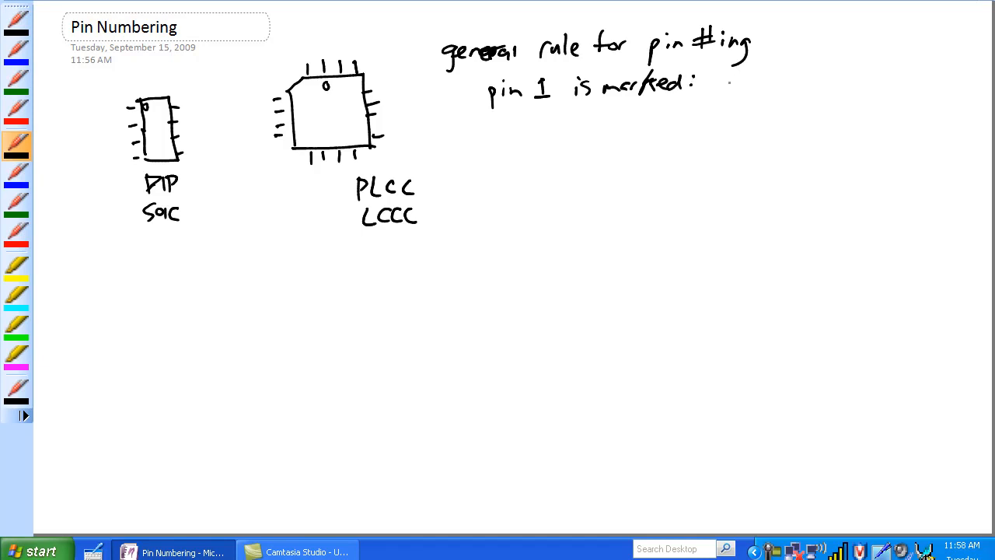
text(dot)
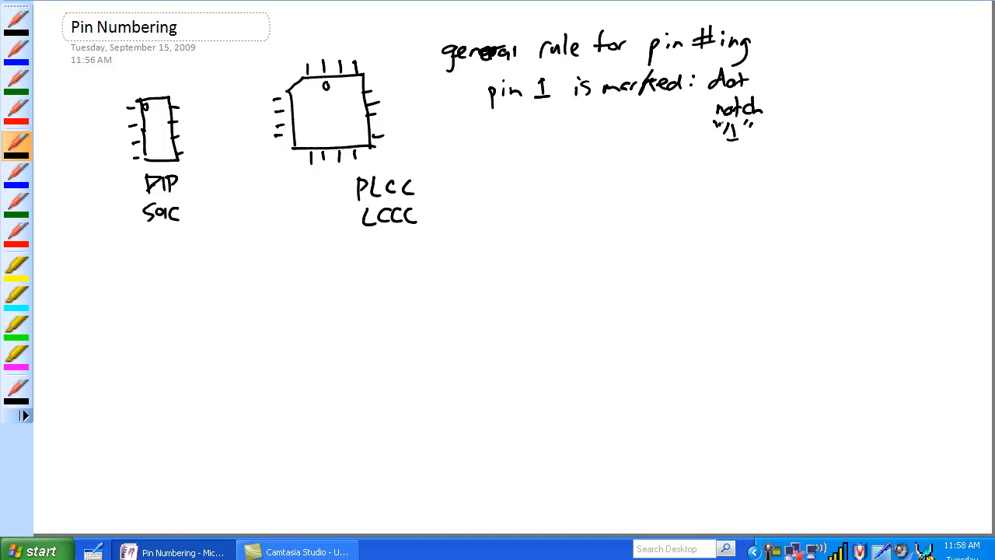
text(bevel)
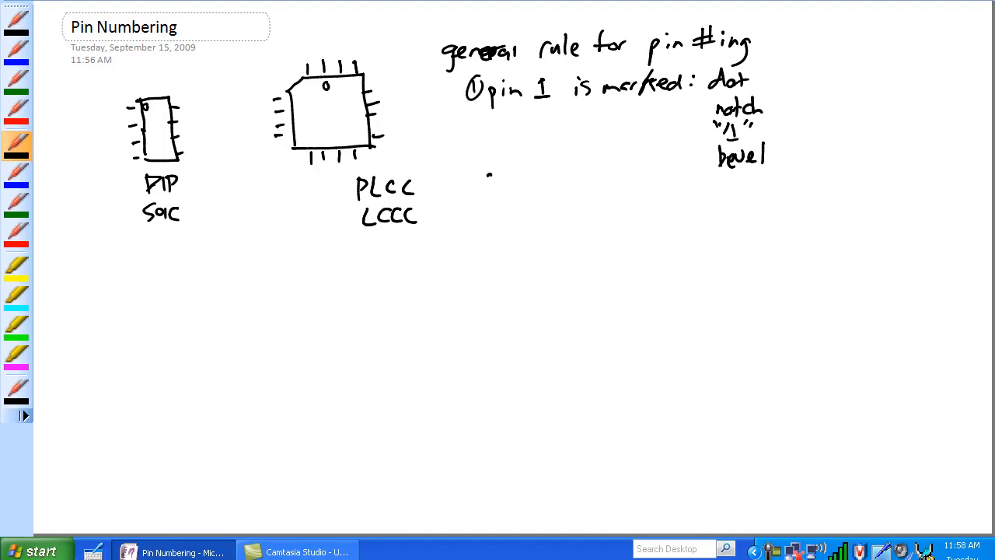
Write '(2) go counter clockwise', circle DIP pin 1 with a looping arrow, and begin numbering pins
drag(482, 175, 544, 186)
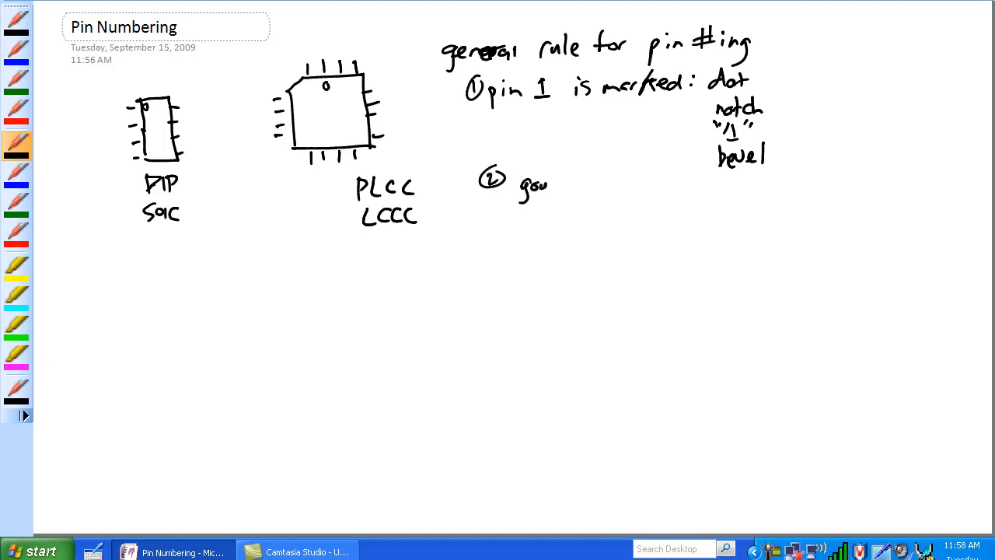
drag(544, 185, 610, 185)
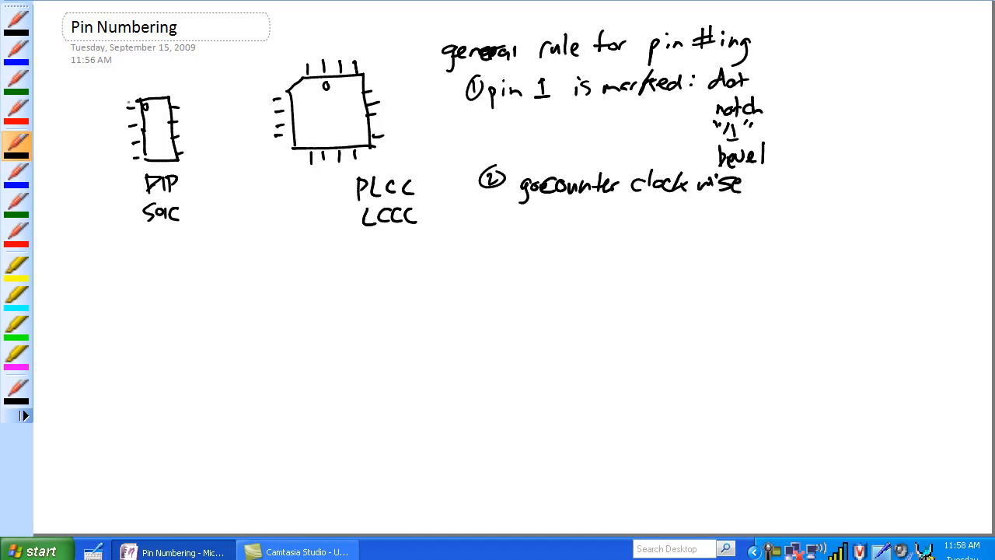
drag(116, 101, 143, 85)
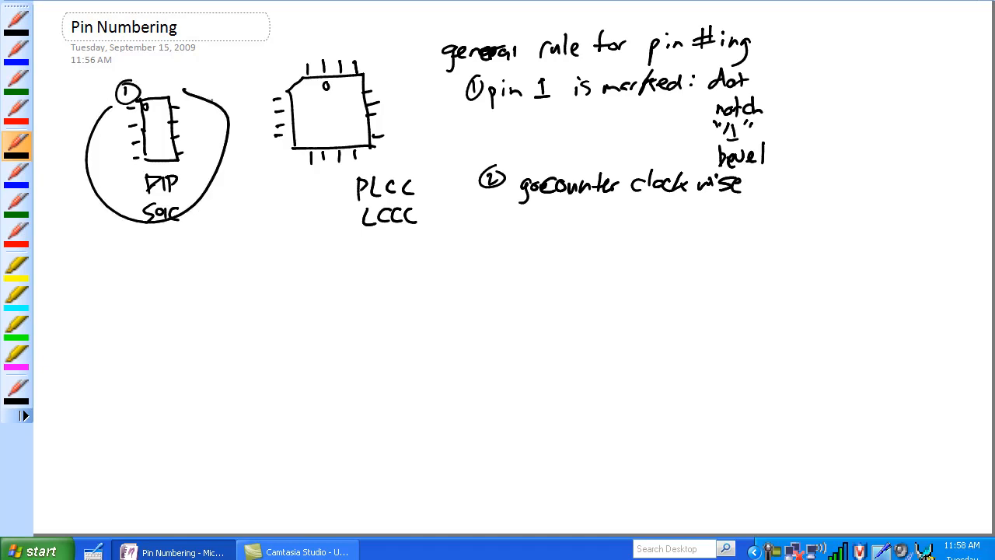
drag(70, 117, 70, 152)
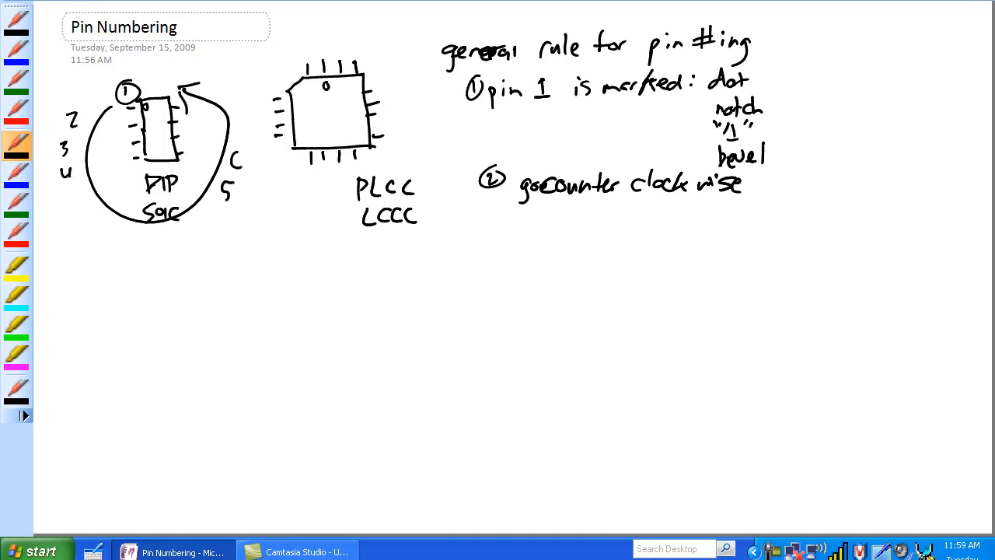
Number DIP pins 1–8 and square chip pins 1–16, then write 'ideally: pin 1 & highest pin close to'
drag(222, 97, 237, 159)
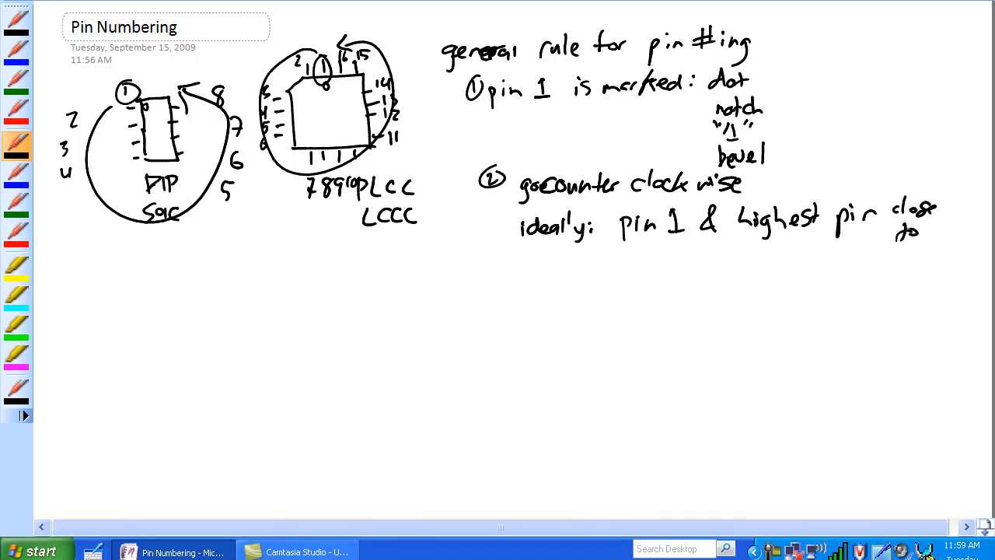
Write 'together' and ring pin 1 and the highest pin on both chips in black and red
text(together)
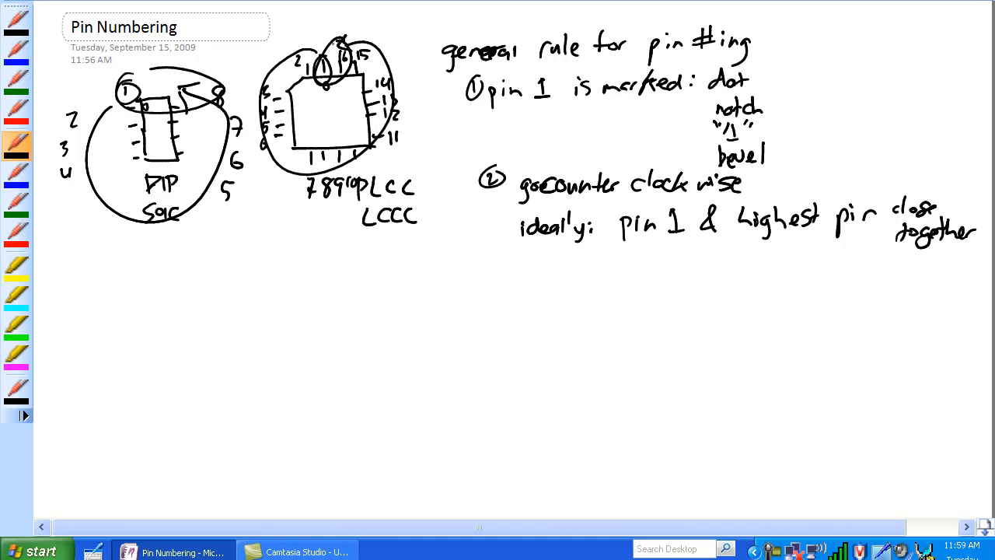
mouse_move(17, 239)
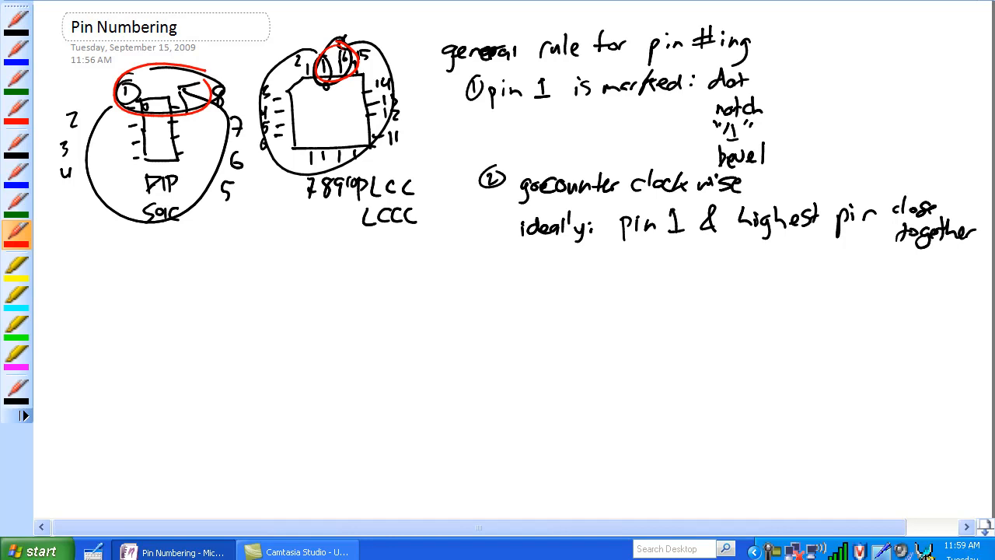
Underline 'pin 1' in rule 1 and 'counter clockwise' in rule 2 in red
drag(485, 111, 567, 109)
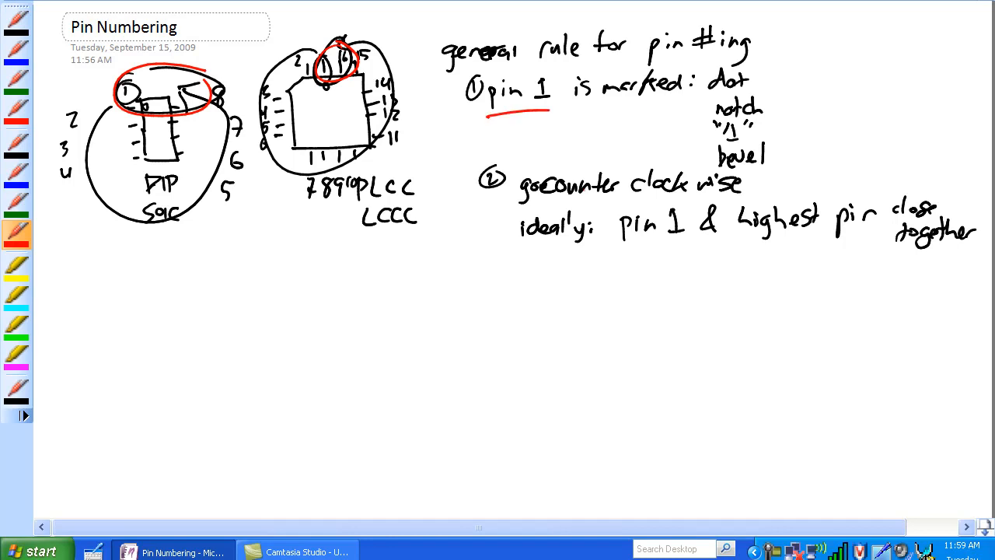
drag(521, 200, 629, 199)
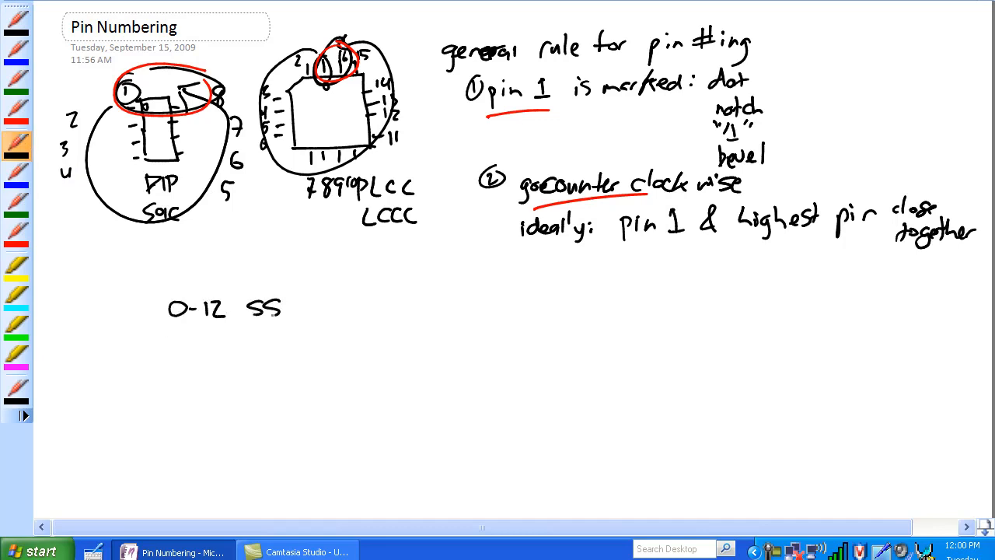
Write SSI, MSI, LSI, VLSI, ULSI beside small, medium, large, very large, ultra large scale integration
drag(287, 307, 365, 311)
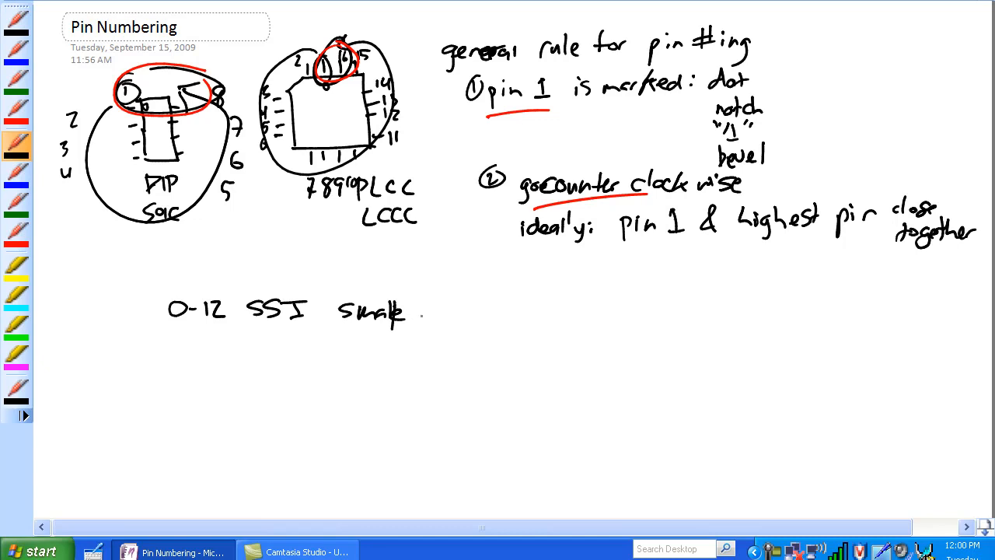
text(scale integration)
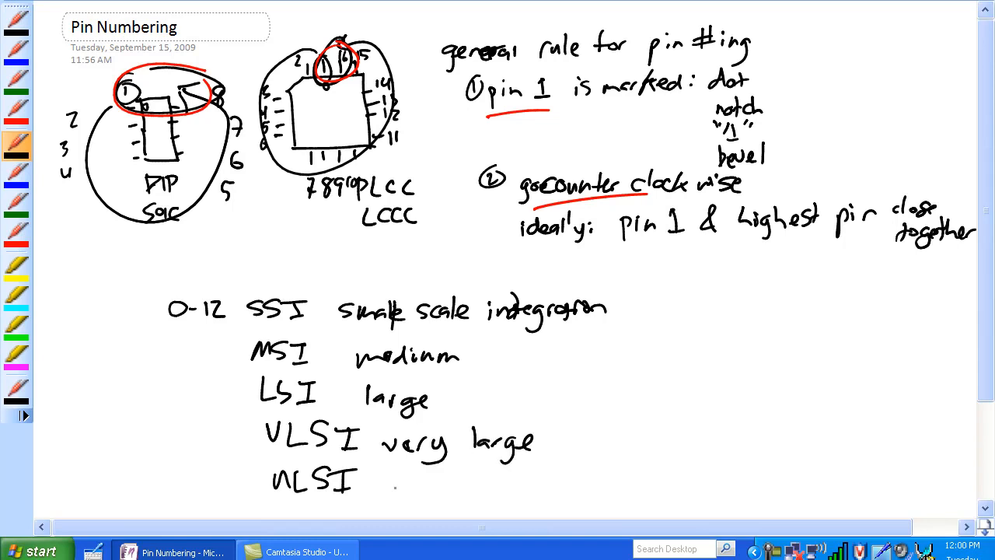
text(ult.)
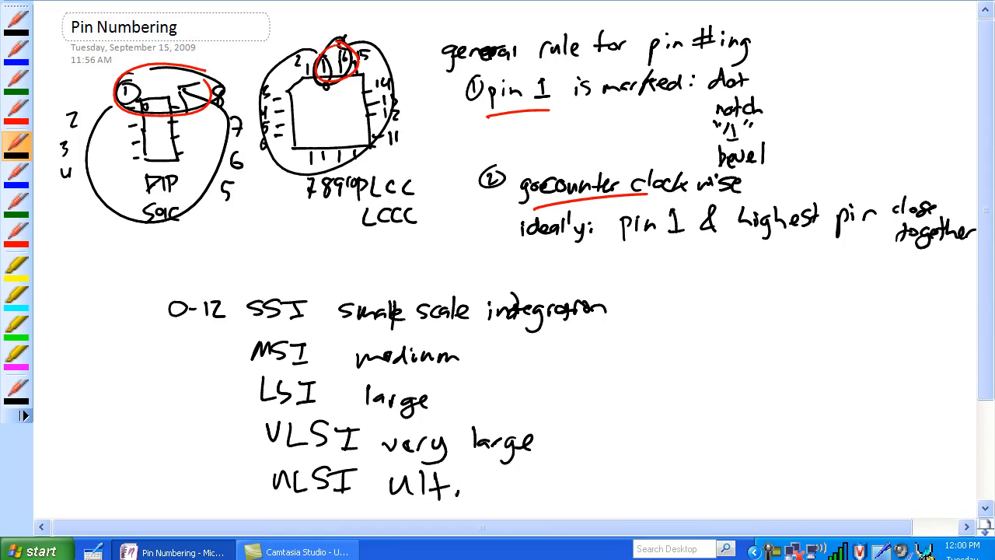
text(ultr large)
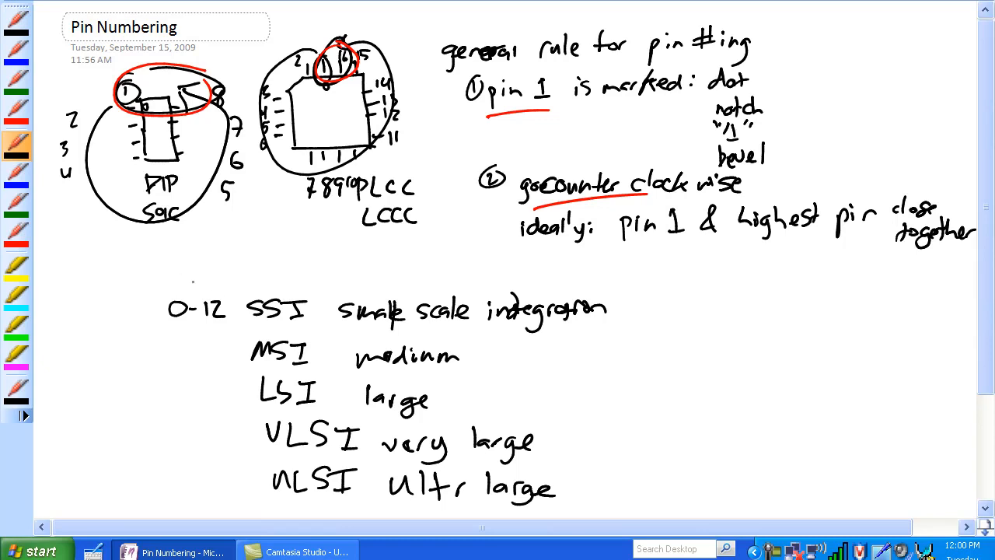
Add ranges 0-12, 12-100, 100-10k, 10k-100k, 100k+, underline very/ultra large, add bracket and down arrow
drag(249, 336, 311, 336)
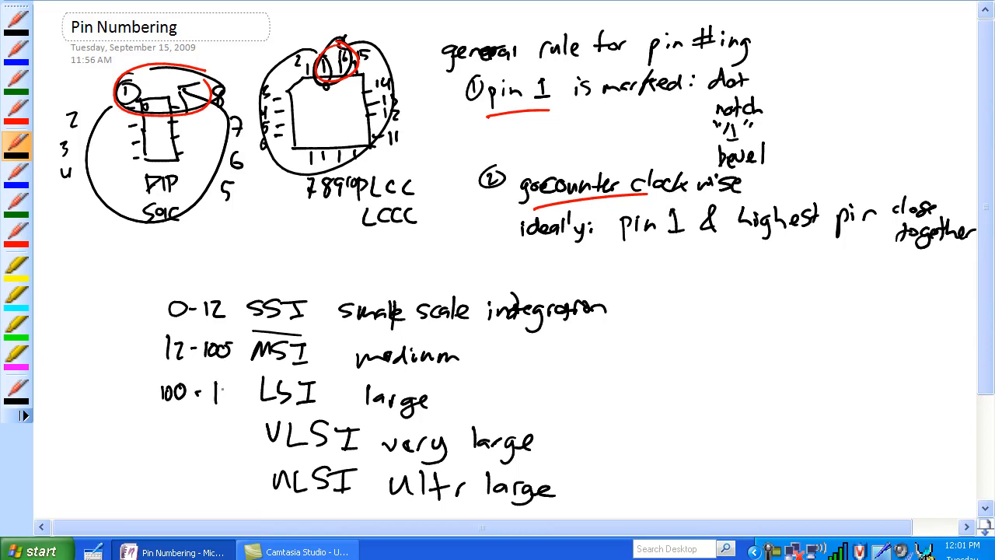
text(10k)
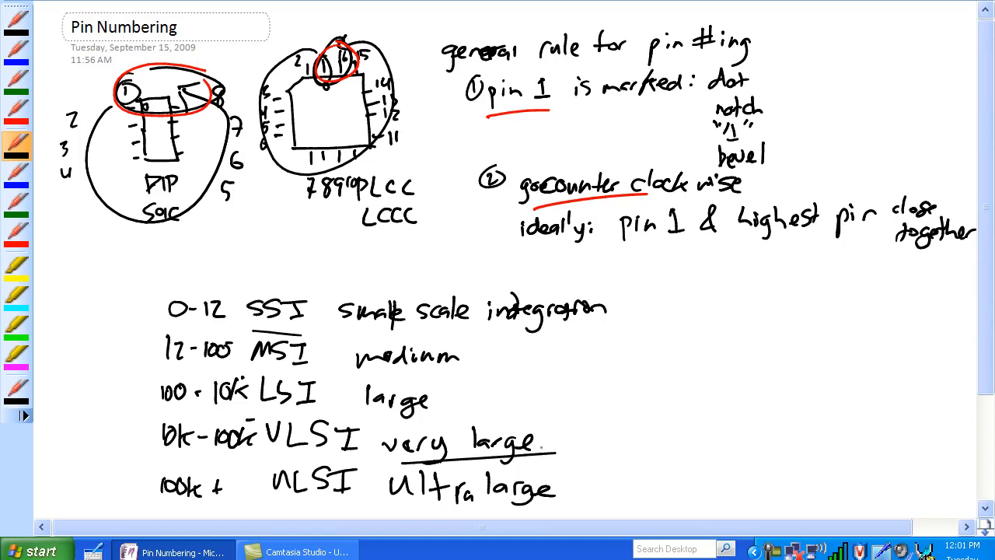
drag(396, 516, 560, 517)
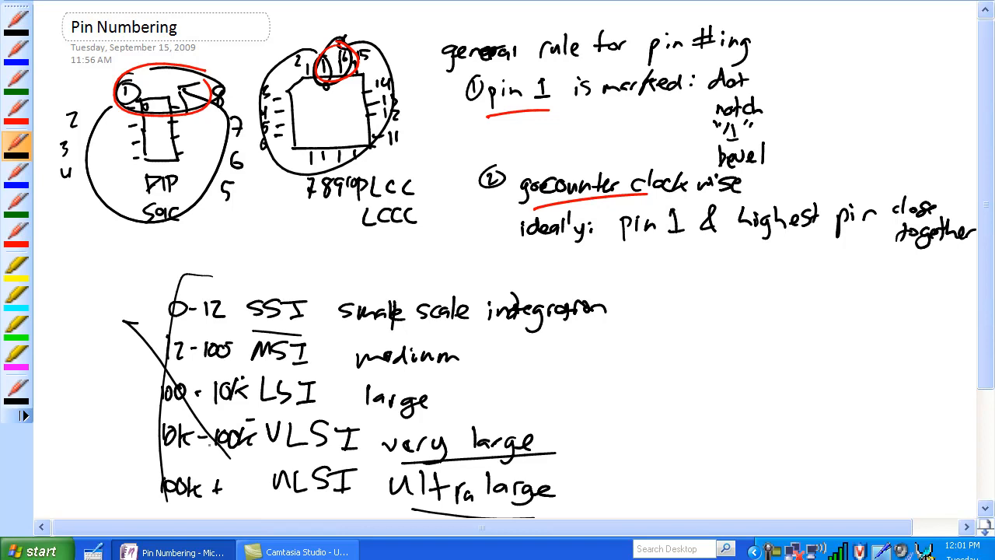
drag(641, 291, 641, 447)
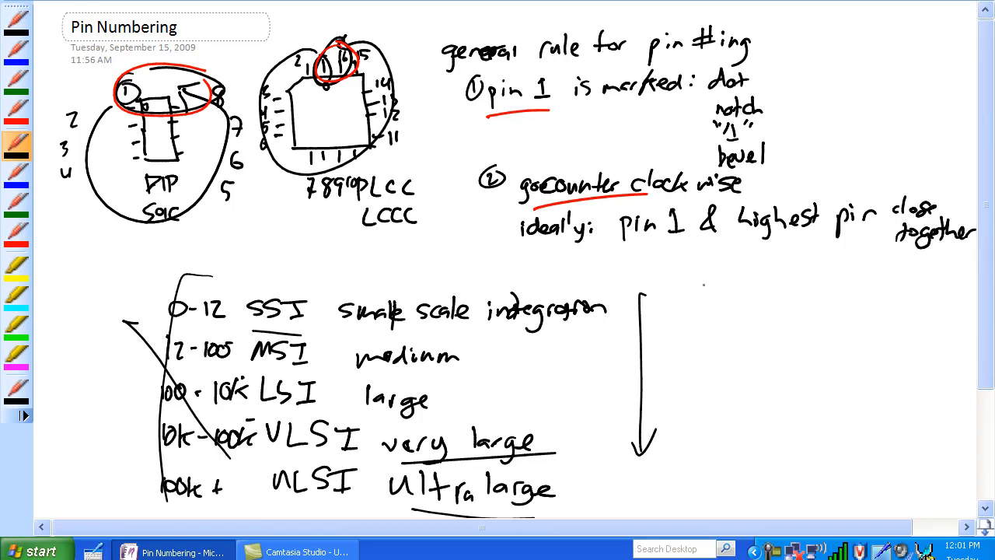
mouse_move(684, 277)
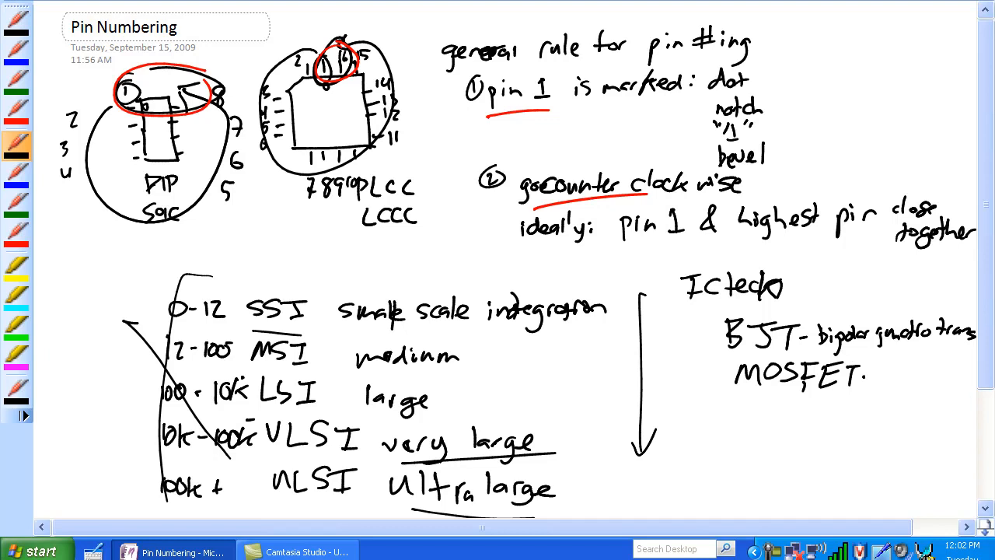
Write 'IC tech' with BJT and MOSFET expanded, and TTL and ECL arrowed into BJT
text(mos.)
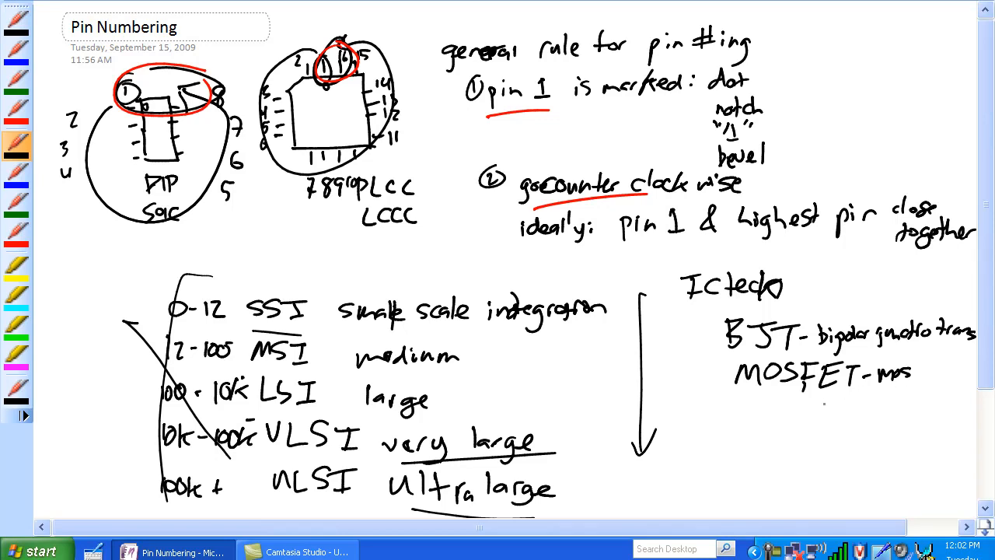
text(Fiel)
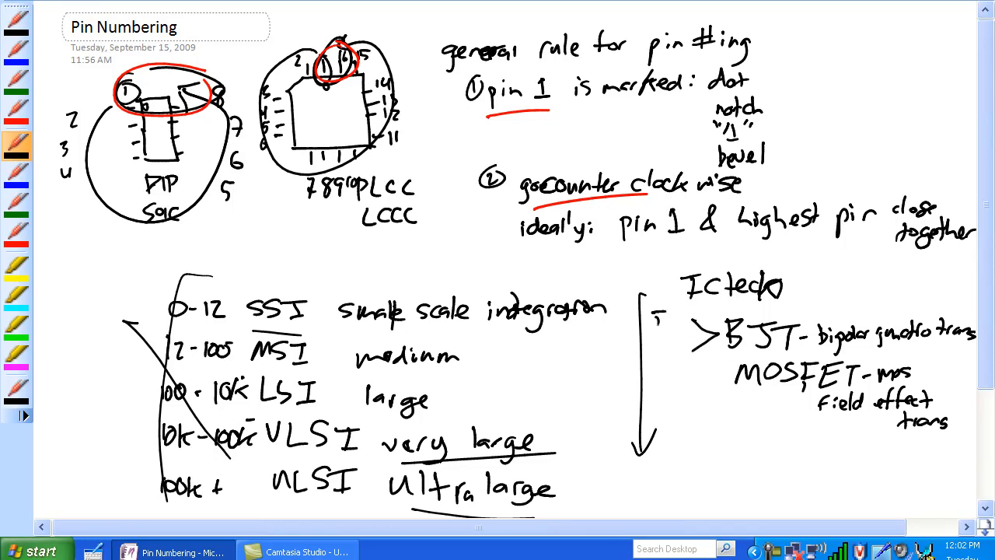
text(TTL E.)
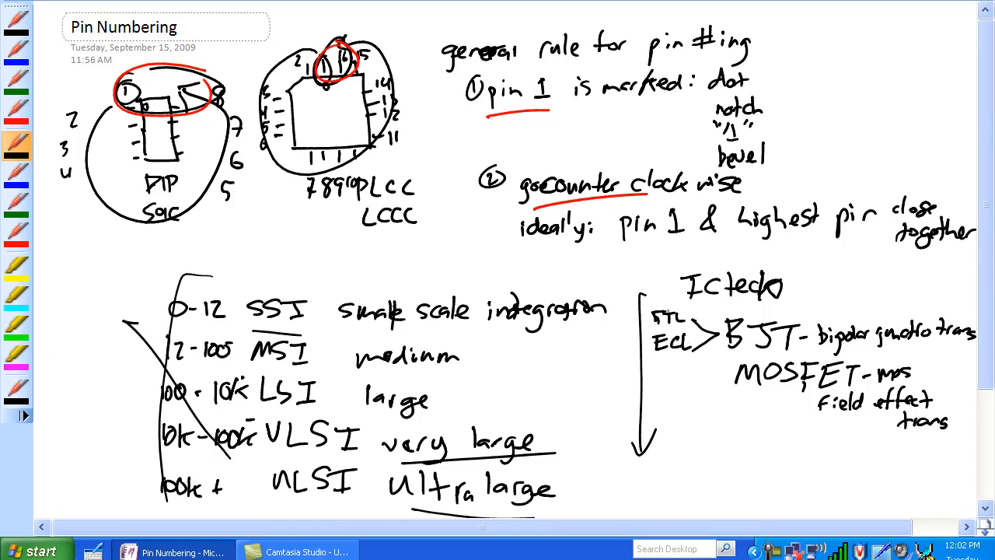
Circle TTL, add circled CMOS and nMOS feeding MOSFET, with arrows to the very large and ultra large rows
drag(651, 309, 684, 323)
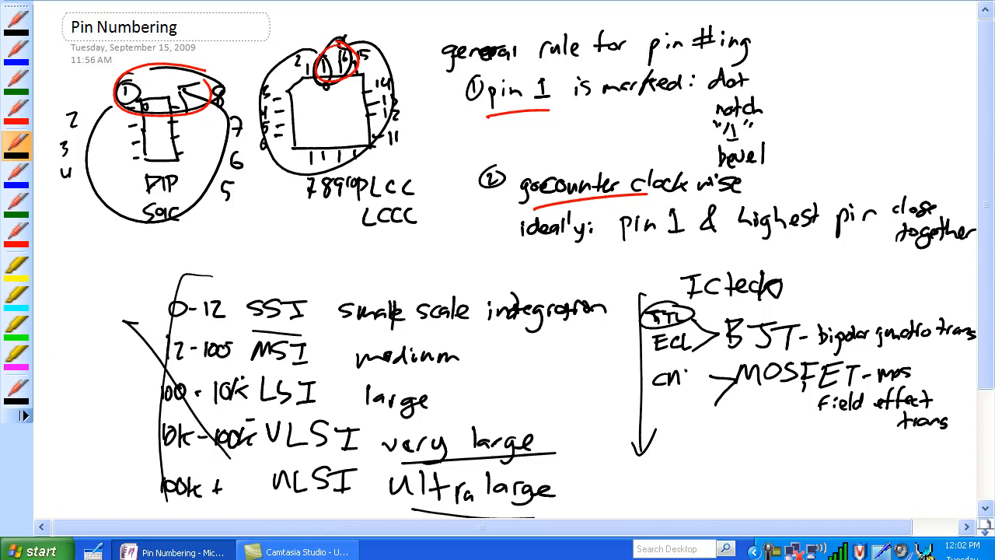
text(mos)
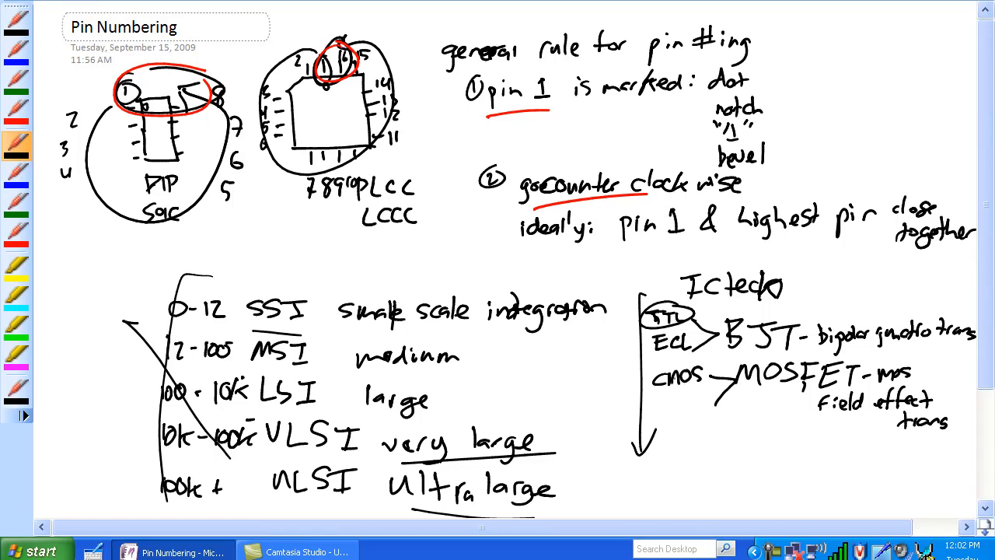
drag(622, 373, 560, 435)
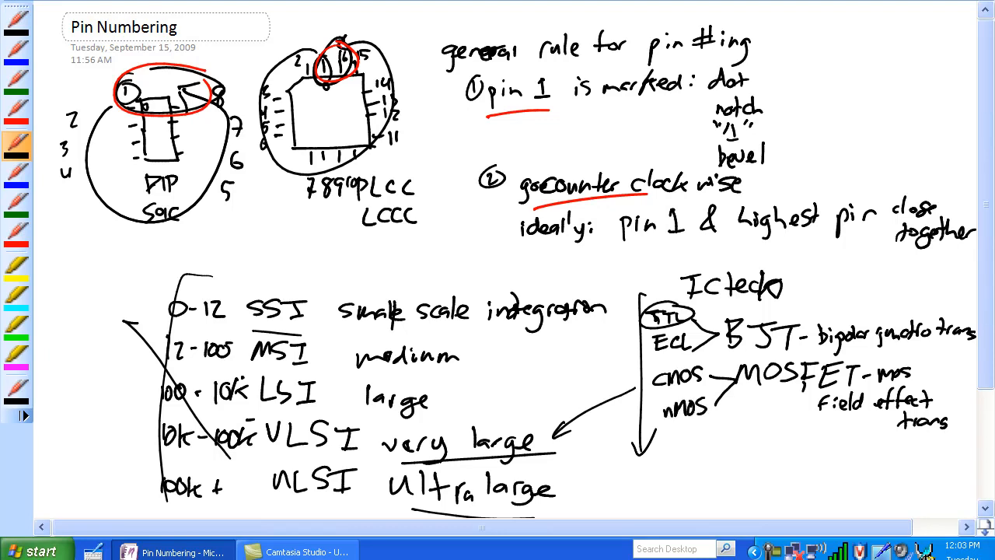
drag(645, 365, 723, 400)
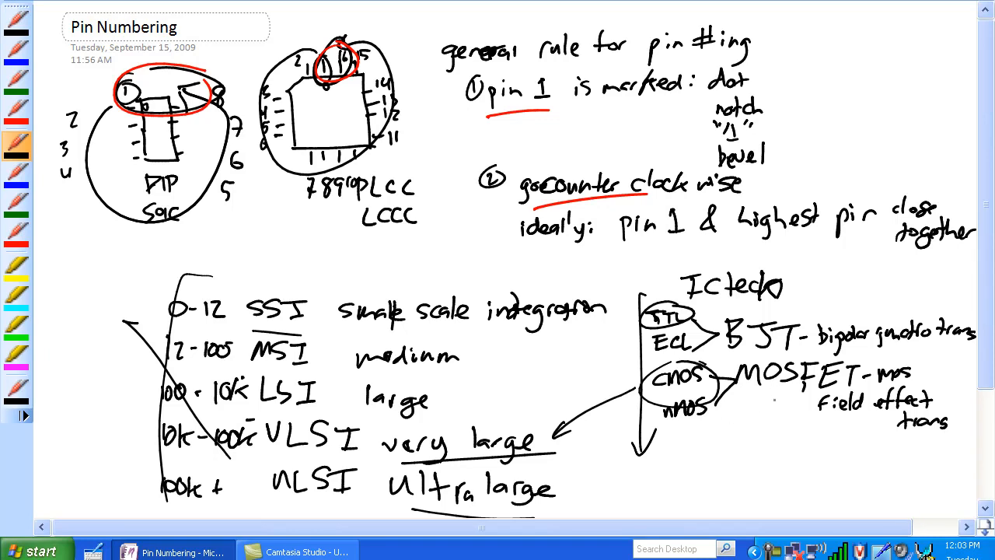
drag(447, 380, 556, 381)
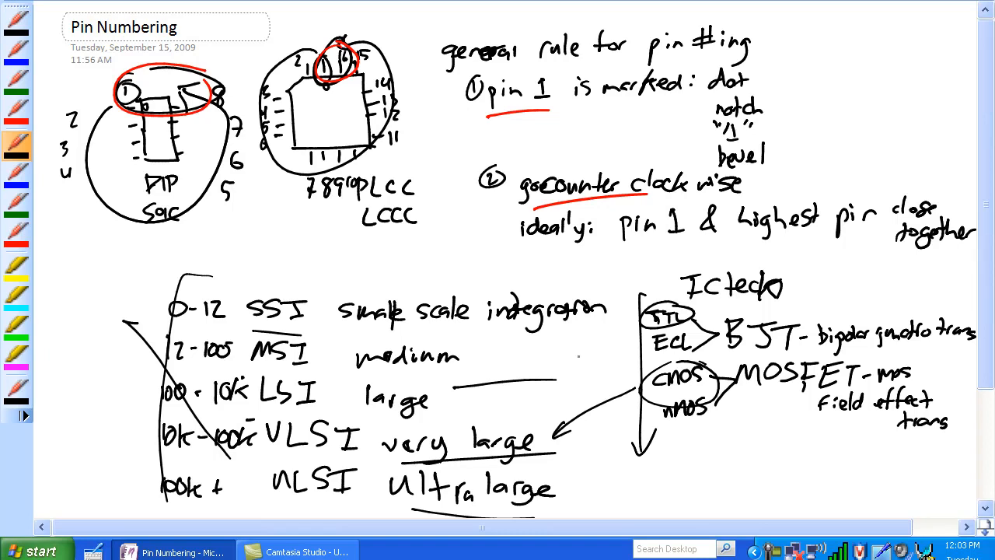
drag(559, 420, 590, 489)
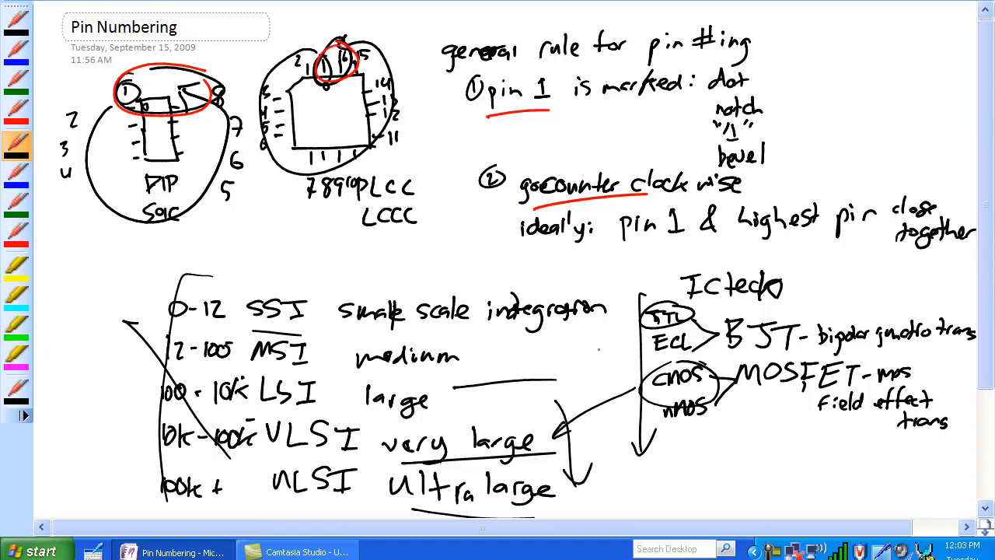
drag(591, 388, 591, 327)
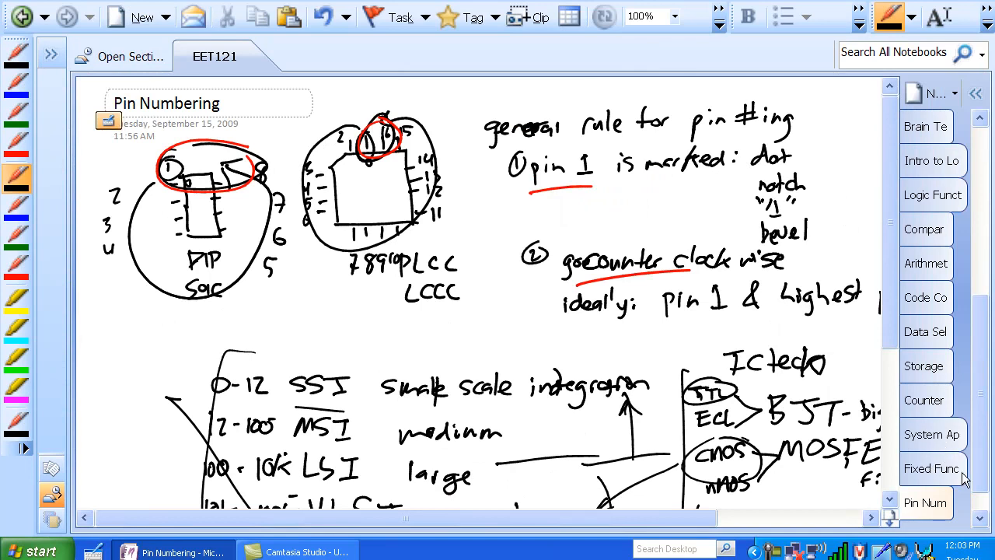
Switch from the Pin Numbering note to the 'Fixed Function Integrated Circuits' page
click(931, 468)
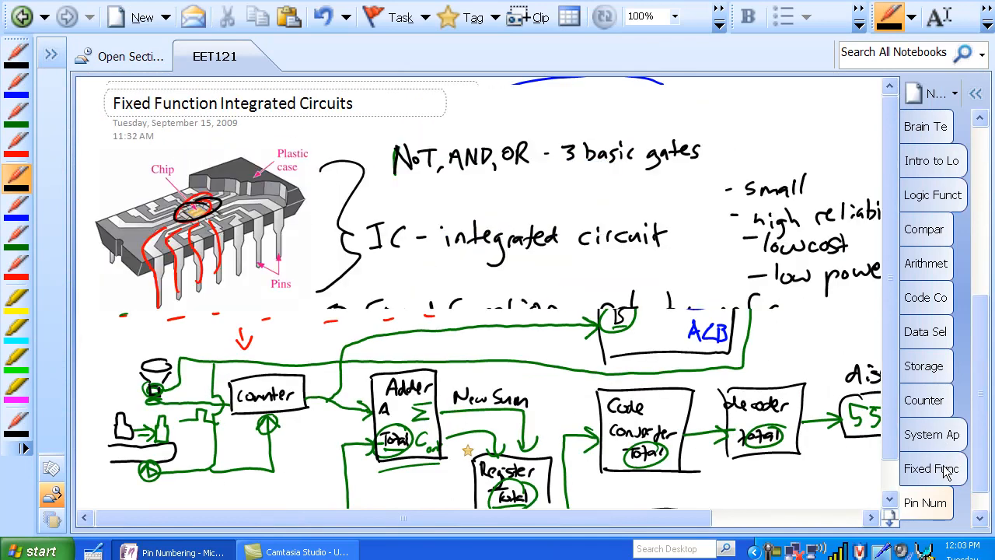